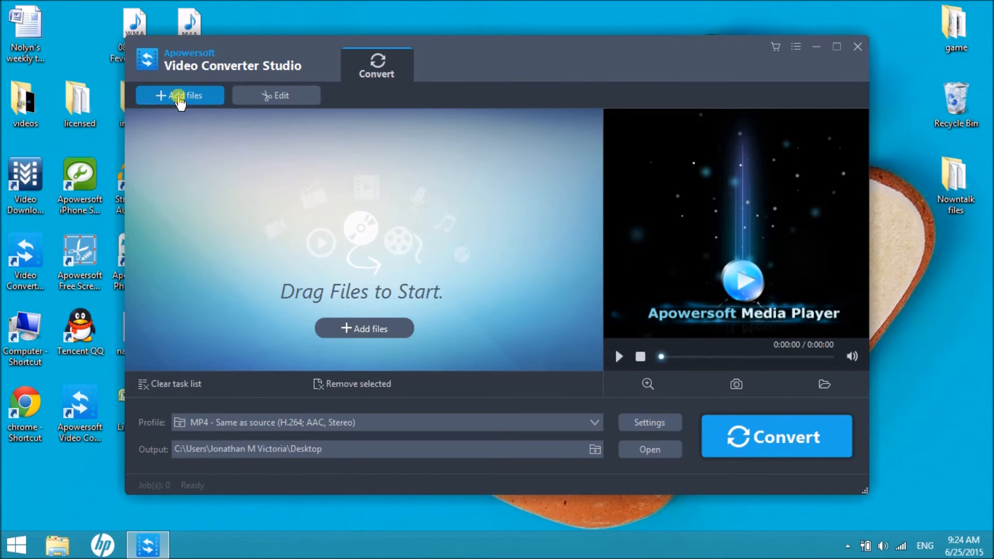
# - Add 08 Night Fever_20150625_151126_0.wma from the Desktop to the conversion list
pyautogui.click(180, 95)
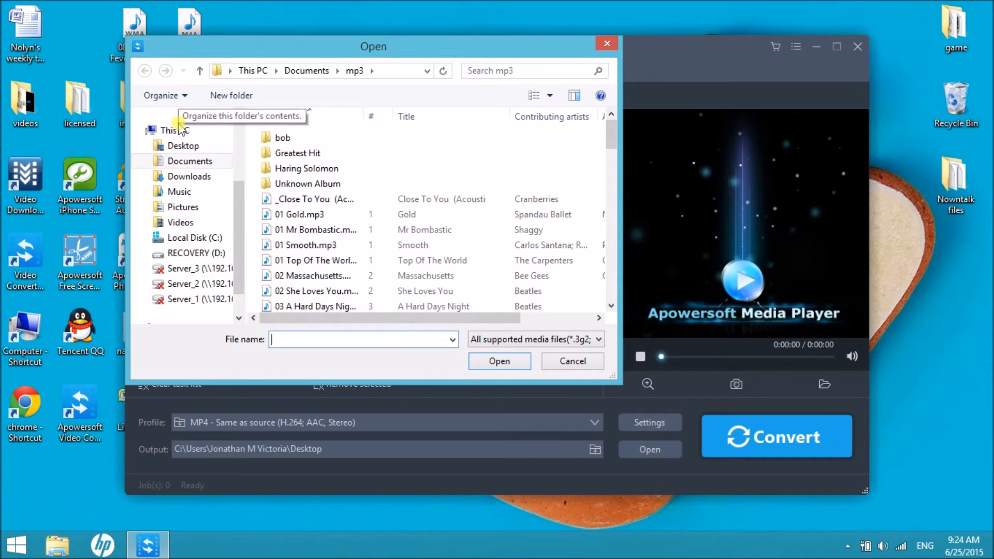
pyautogui.click(183, 146)
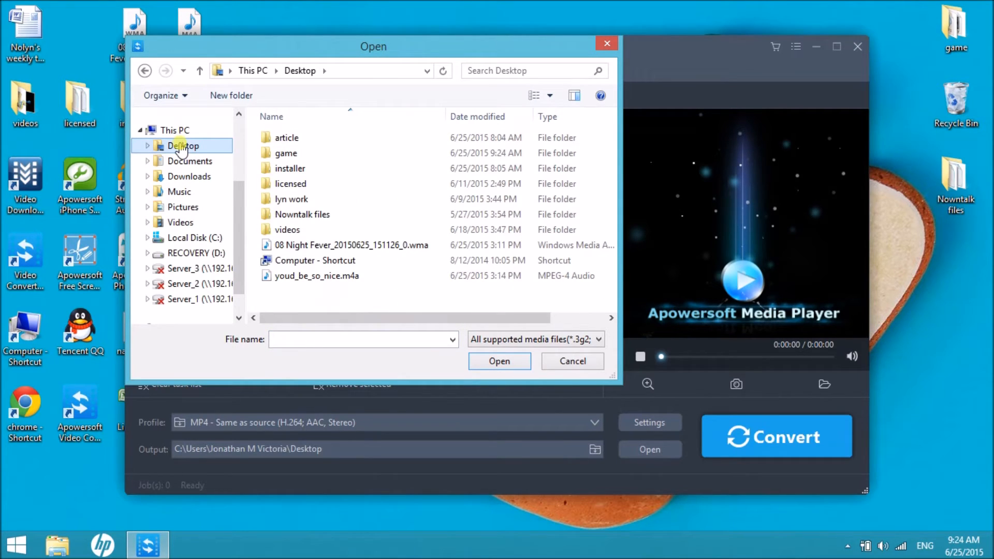
pyautogui.click(349, 245)
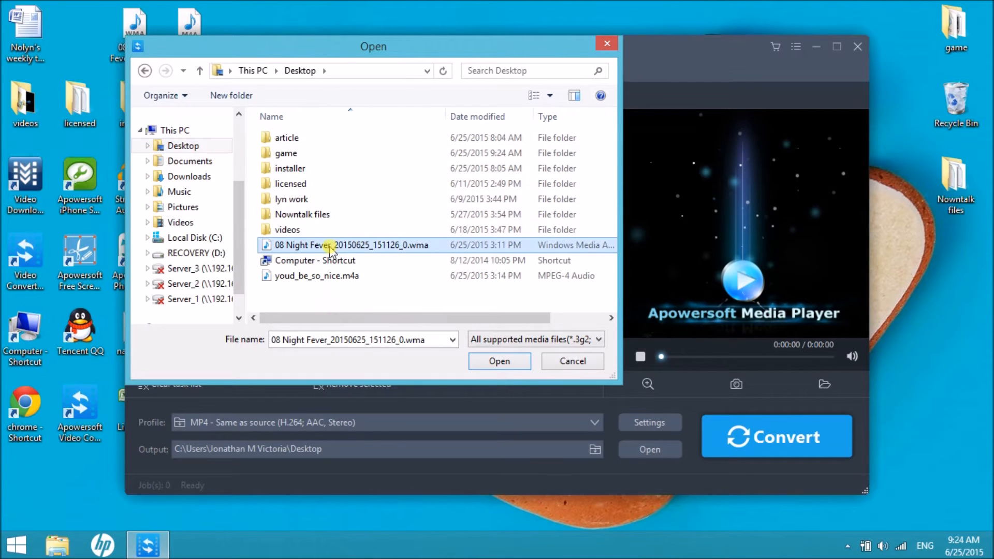
pyautogui.moveTo(431, 251)
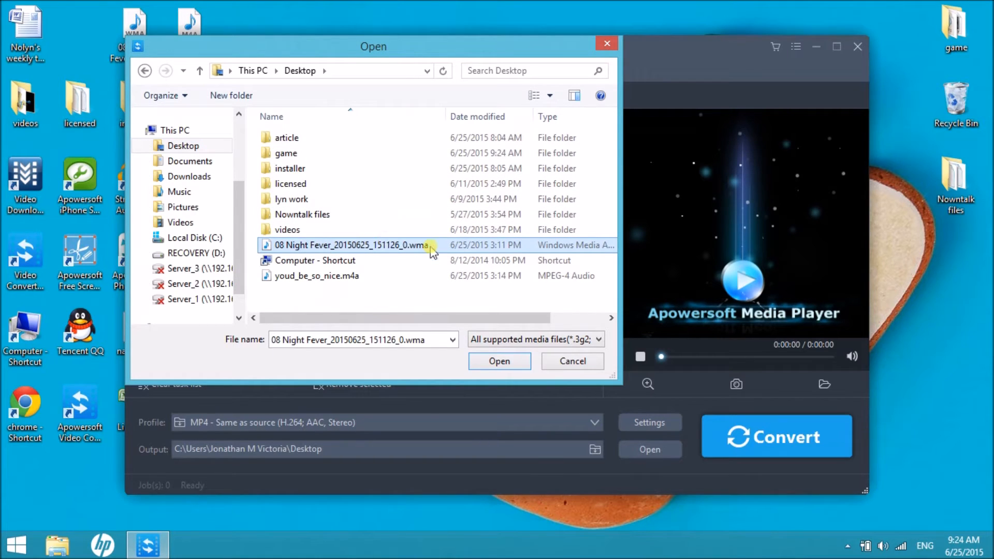
pyautogui.click(573, 361)
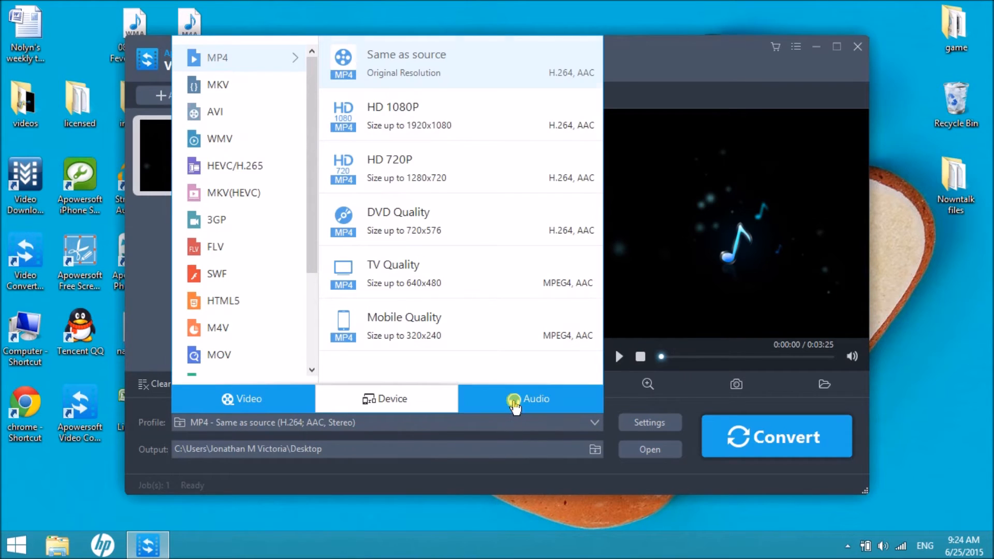
# - Set the output profile to MP3 High, 320 Kbps stereo
pyautogui.click(536, 398)
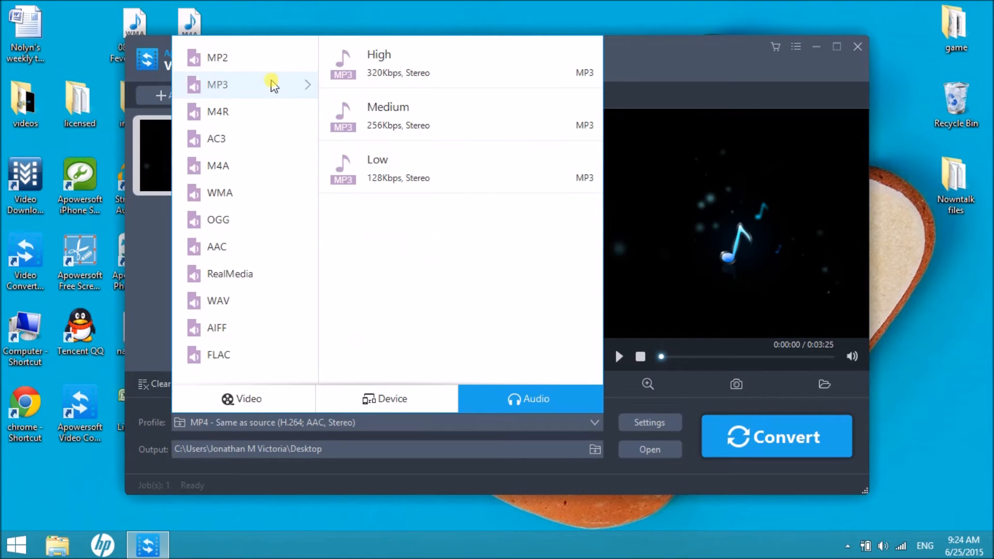
pyautogui.click(379, 57)
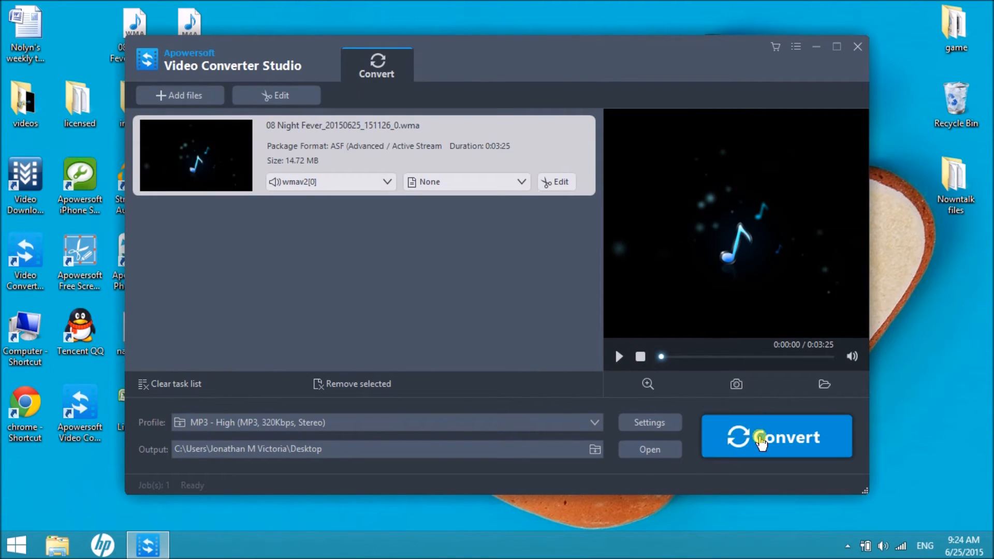
# - Convert the Night Fever track to MP3 and dismiss the Finished notice
pyautogui.click(760, 438)
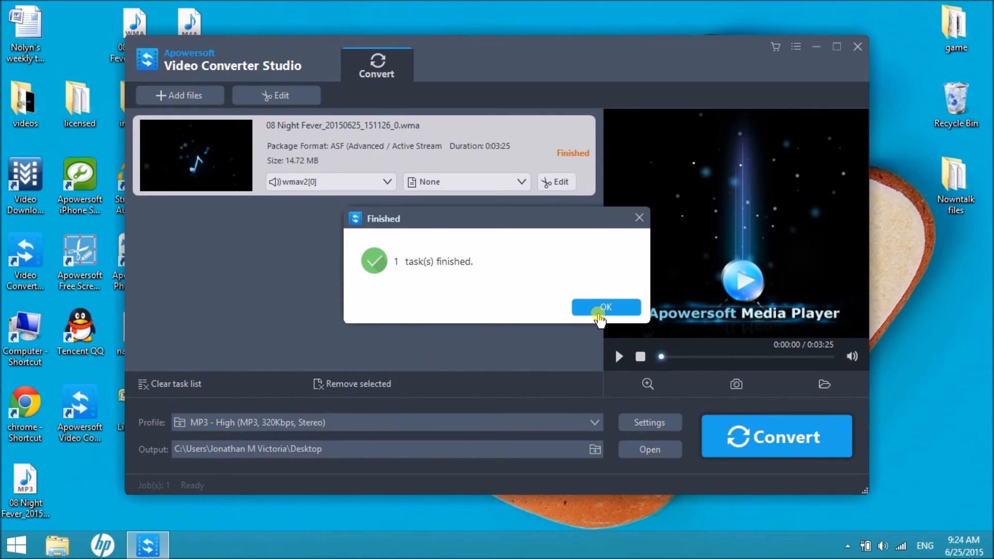
pyautogui.click(606, 308)
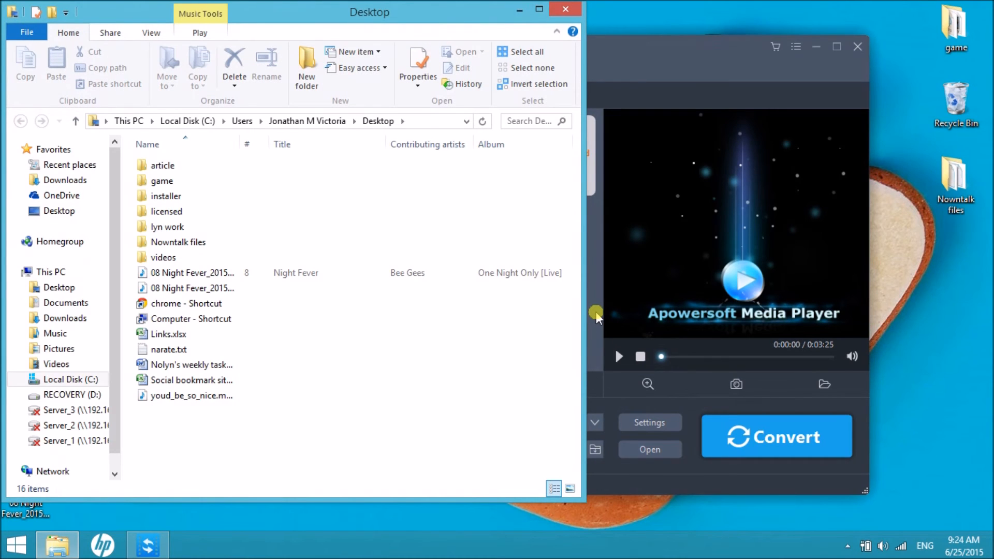
# - Select both Night Fever files on the Desktop to compare them, including the 14.7 MB original
pyautogui.click(191, 288)
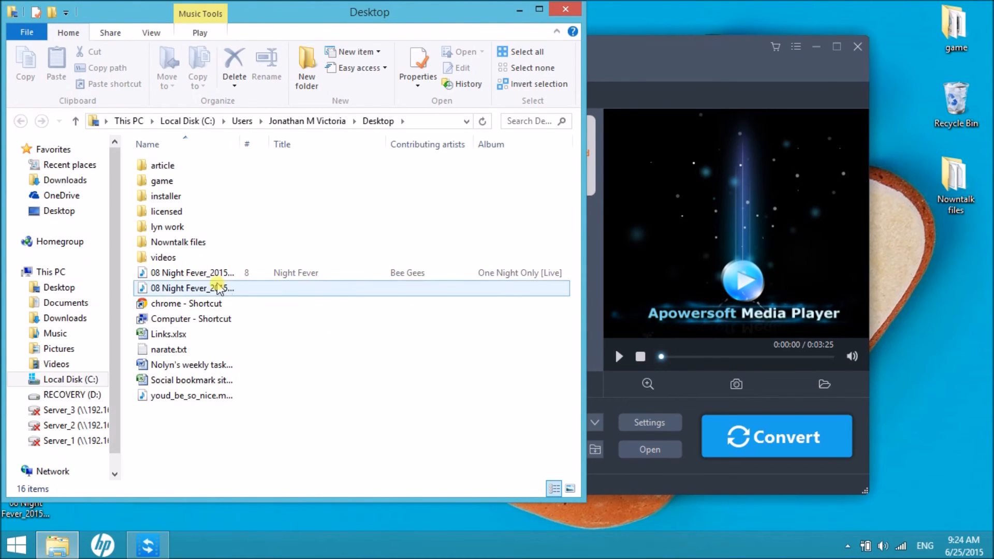
pyautogui.click(206, 273)
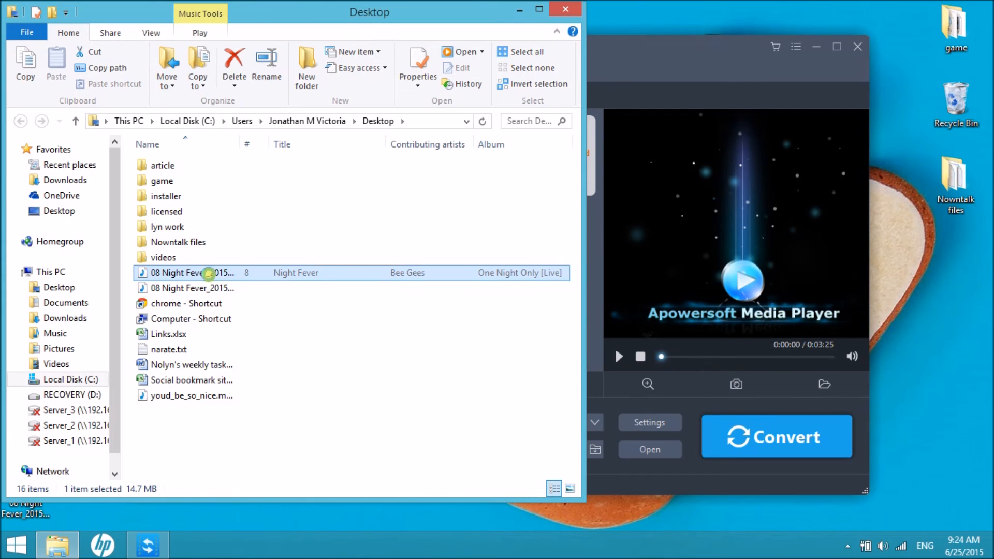